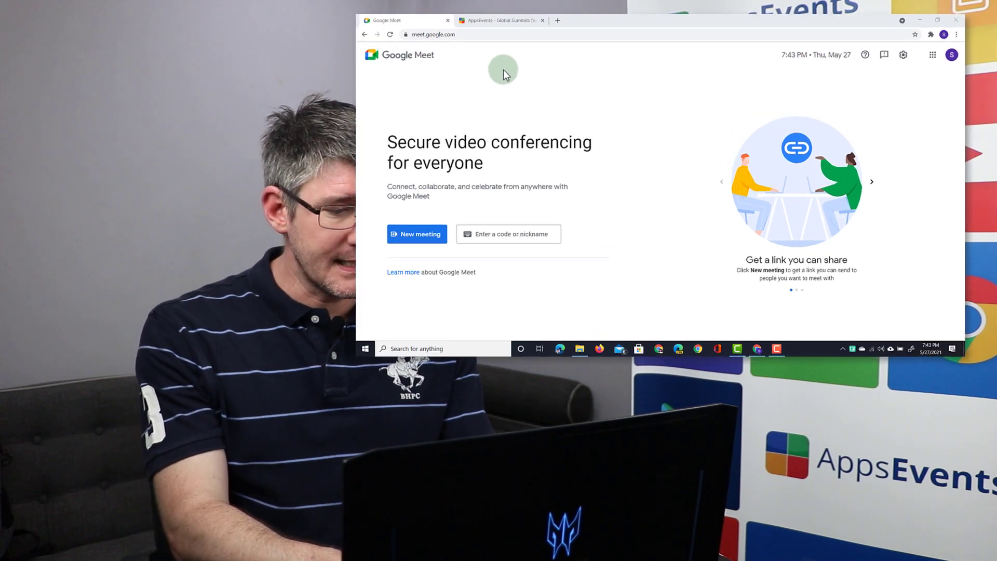
Step: Start an instant meeting from the New meeting menu on meet.google.com
{"action": "left_click", "coordinate": [416, 235]}
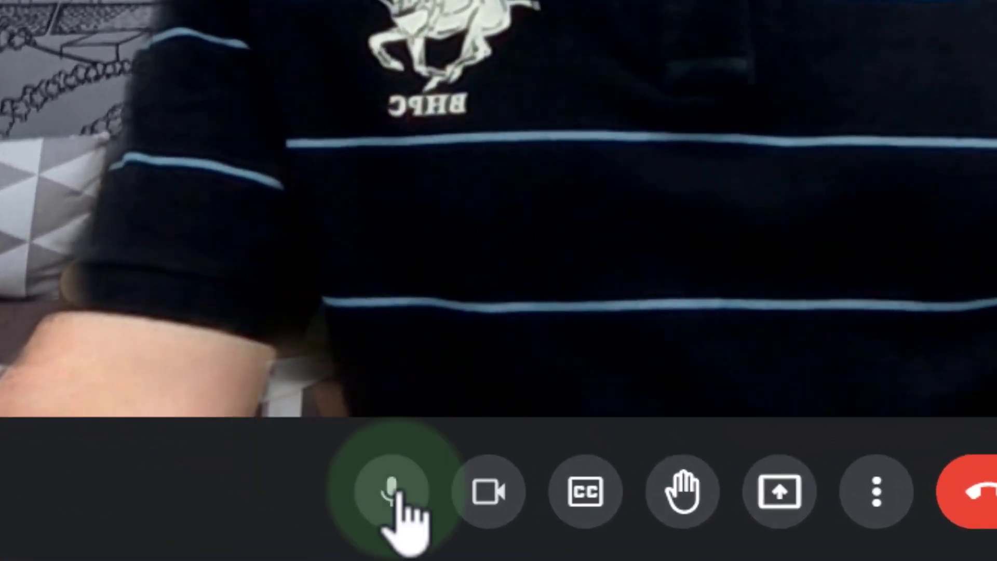
{"action": "mouse_move", "coordinate": [487, 490]}
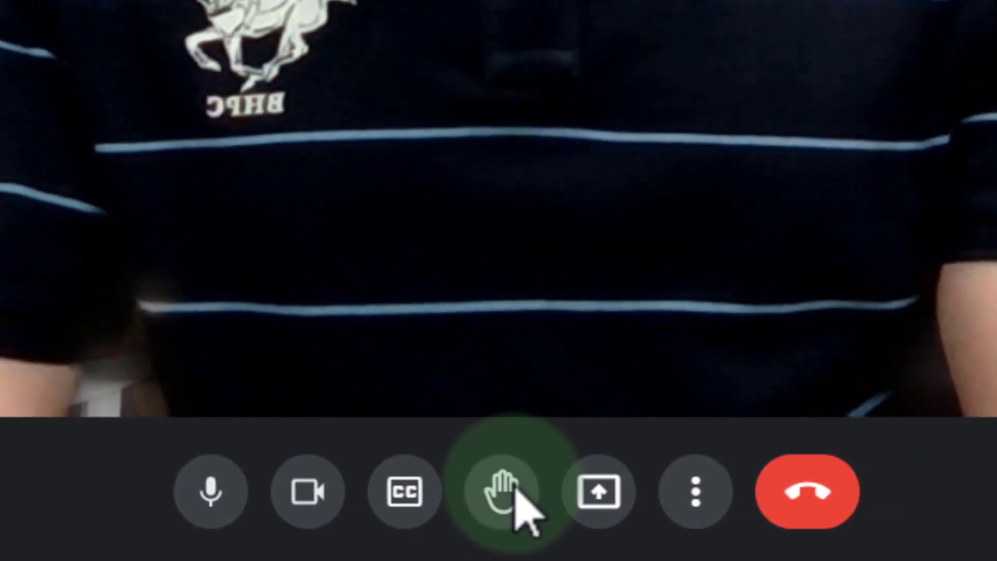
{"action": "mouse_move", "coordinate": [575, 490]}
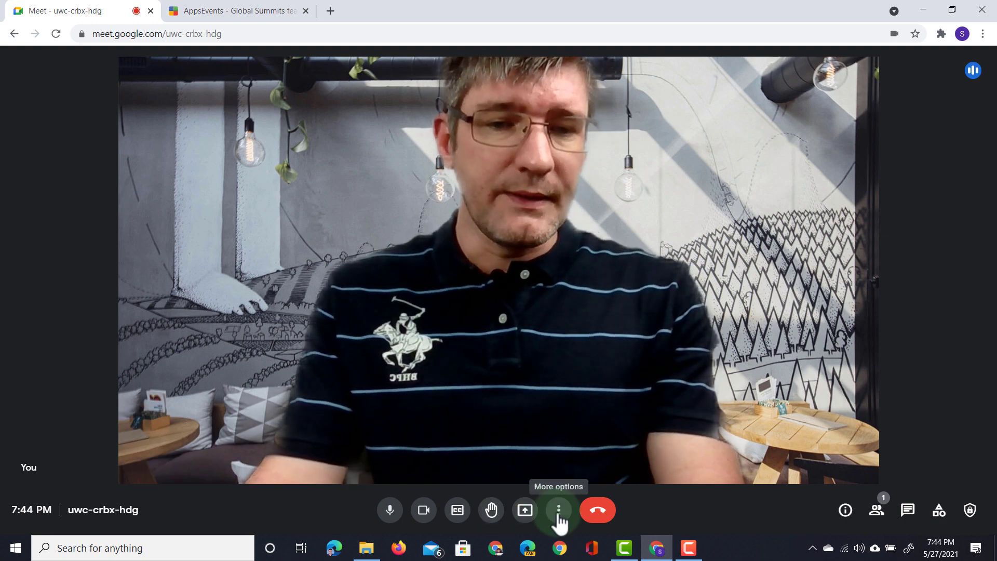
{"action": "left_click", "coordinate": [558, 510]}
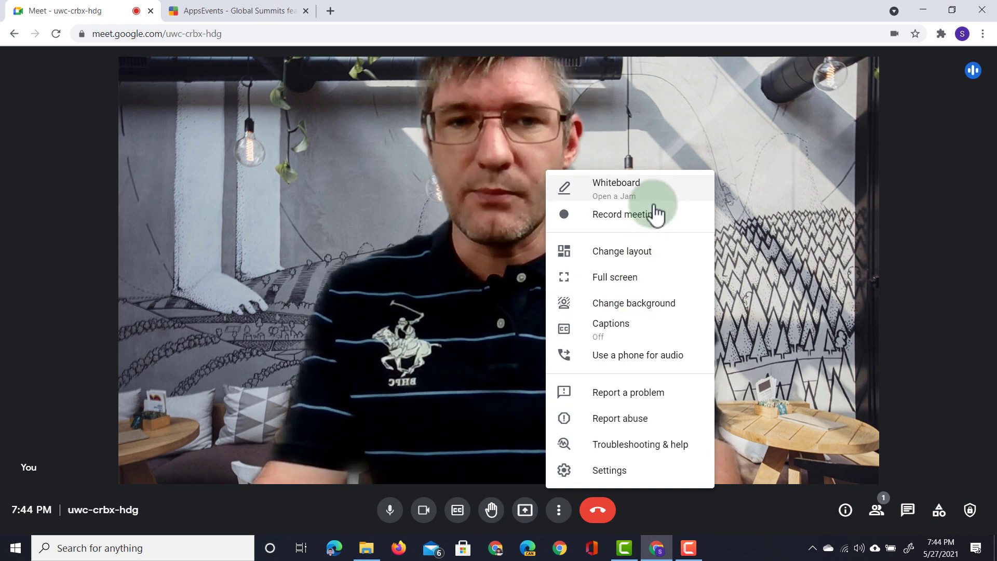
{"action": "mouse_move", "coordinate": [657, 290]}
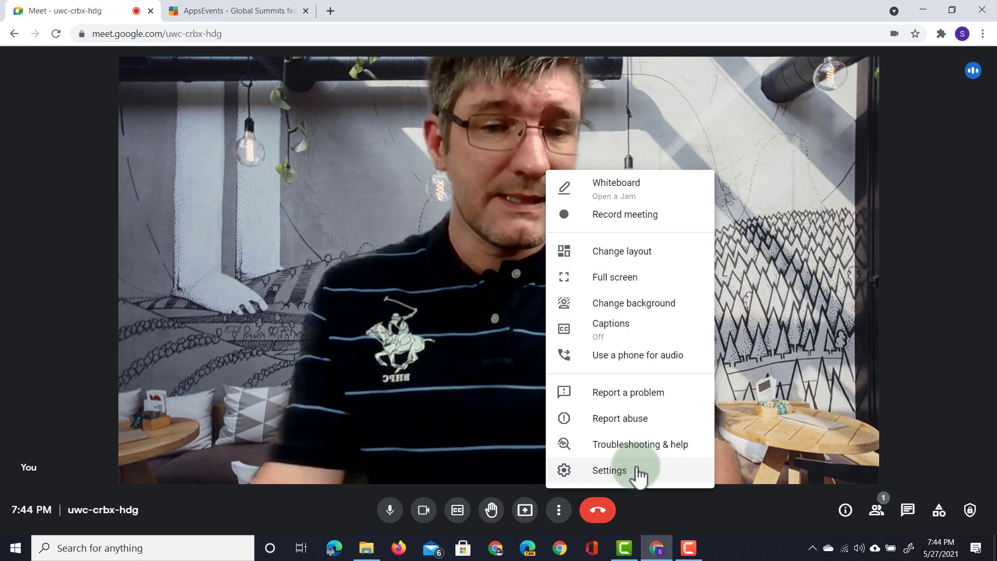
{"action": "left_click", "coordinate": [609, 470]}
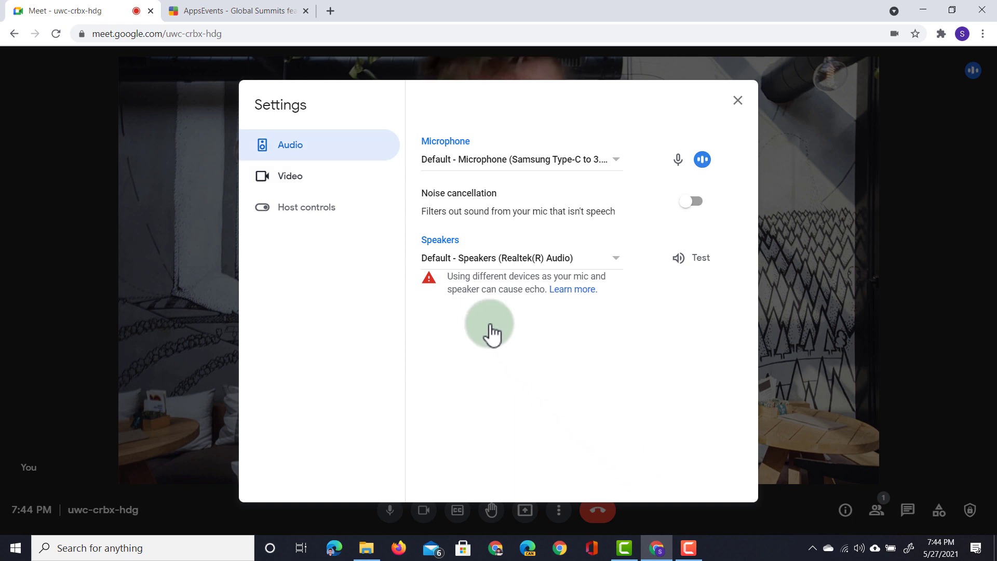
{"action": "left_click", "coordinate": [289, 176]}
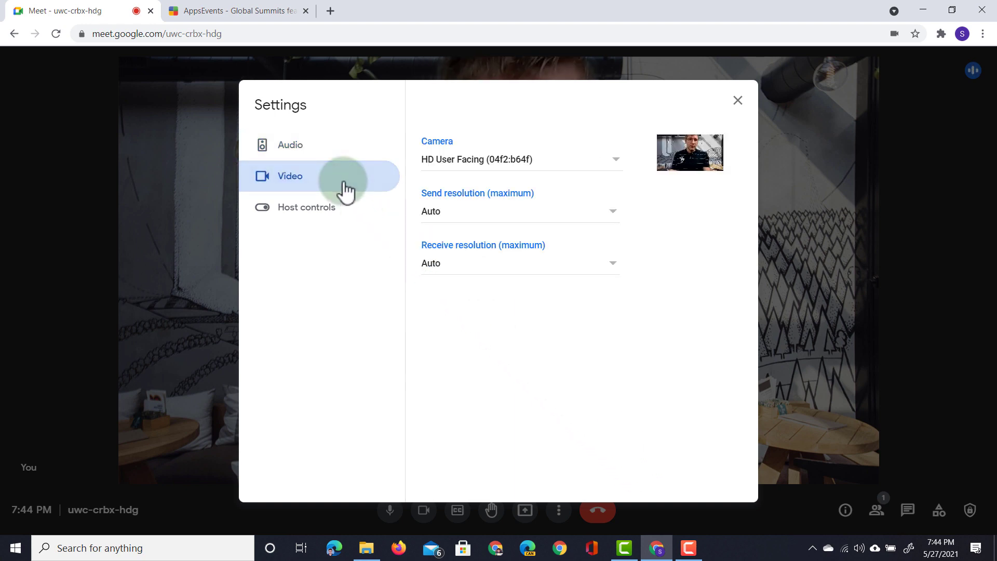
{"action": "left_click", "coordinate": [306, 207]}
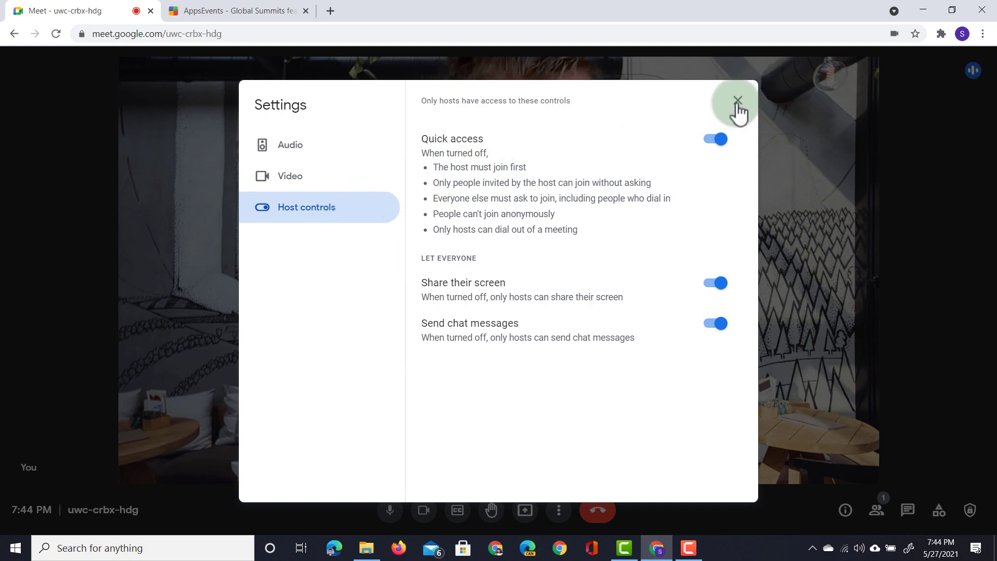
{"action": "left_click", "coordinate": [738, 100]}
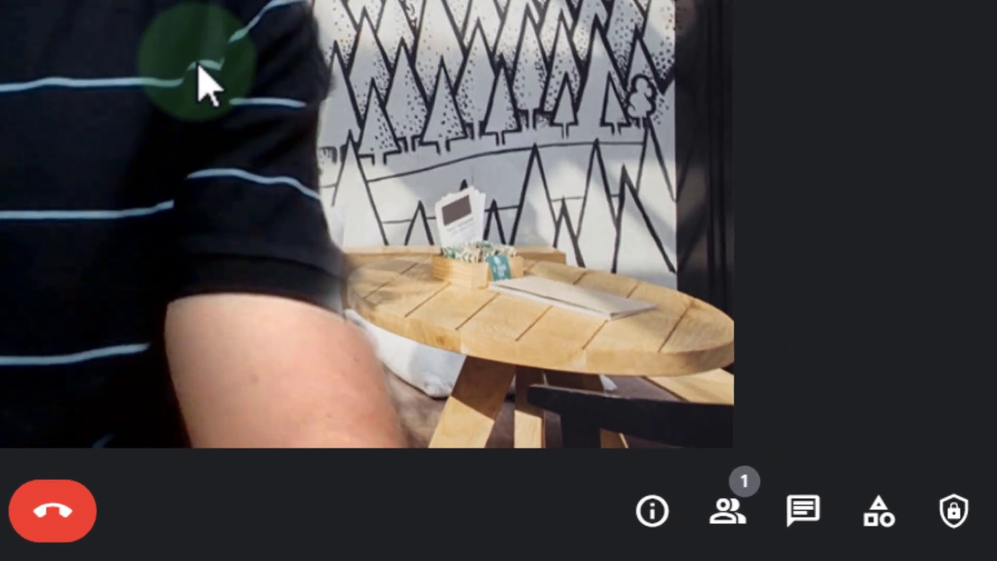
{"action": "mouse_move", "coordinate": [953, 510]}
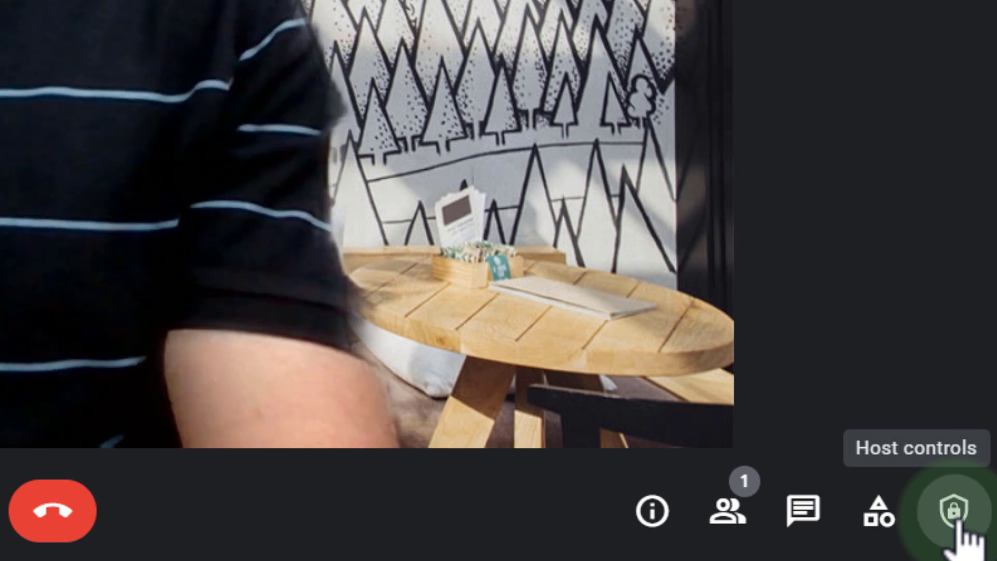
{"action": "left_click", "coordinate": [952, 510]}
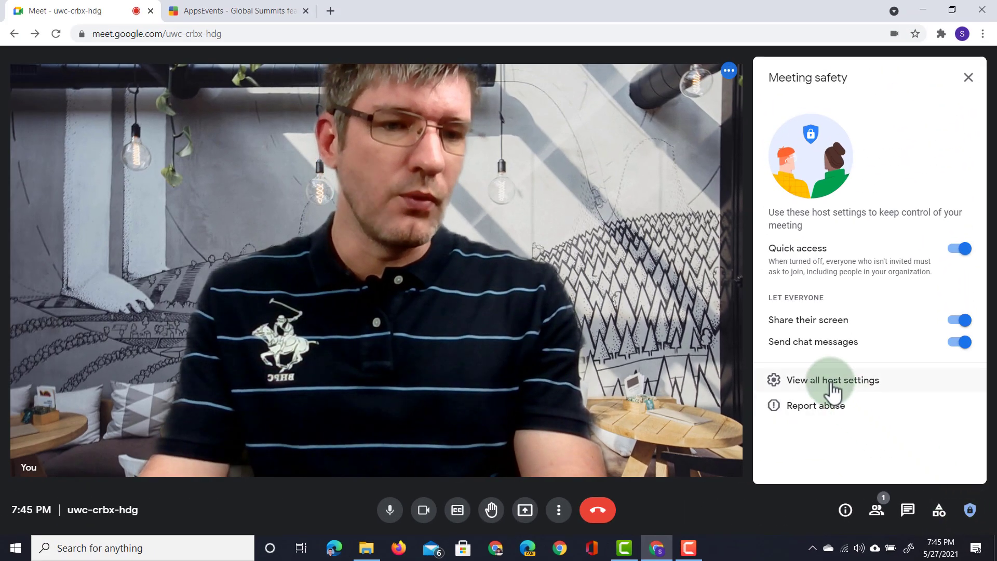
{"action": "left_click", "coordinate": [834, 380]}
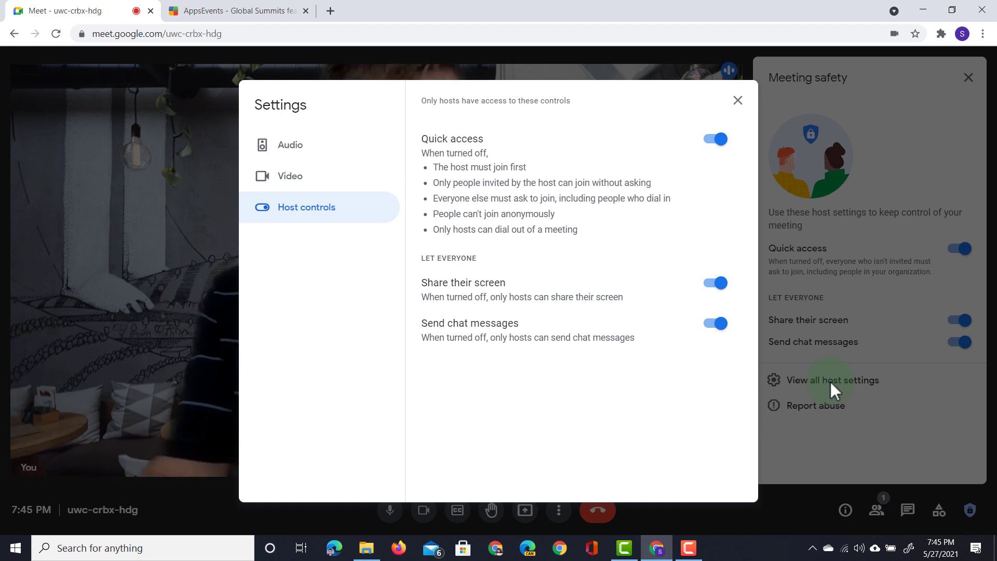
{"action": "left_click", "coordinate": [737, 100]}
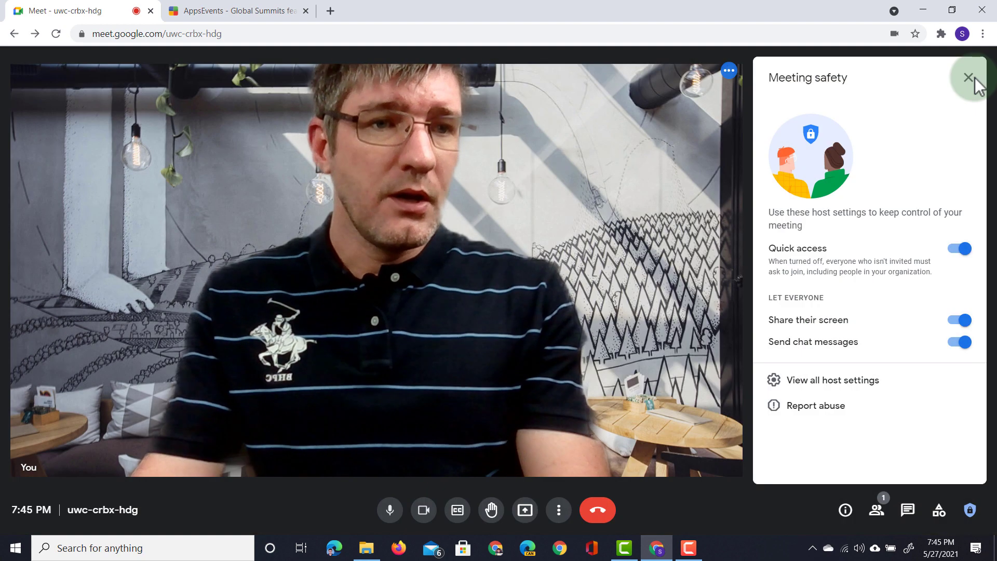
{"action": "left_click", "coordinate": [967, 77]}
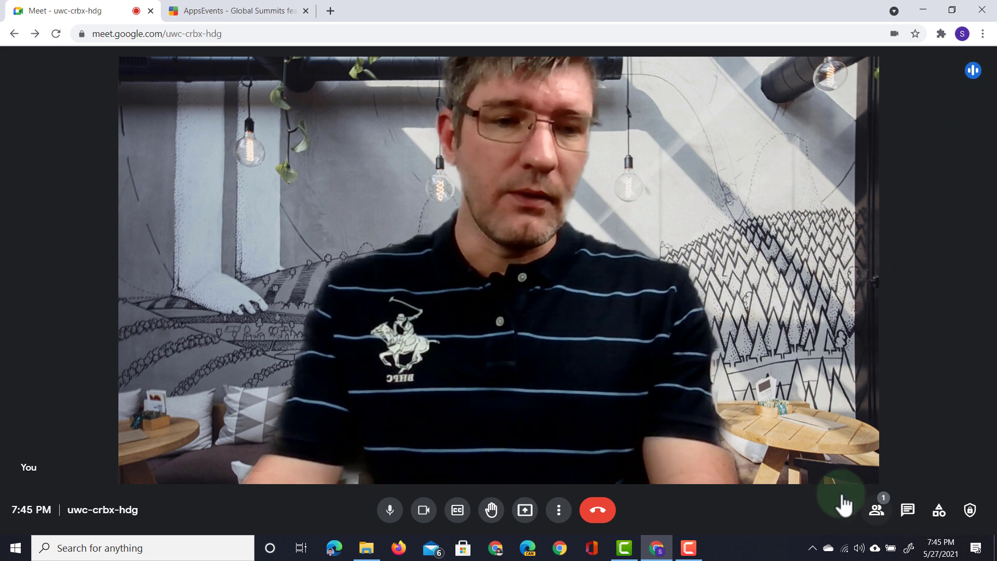
{"action": "mouse_move", "coordinate": [881, 510]}
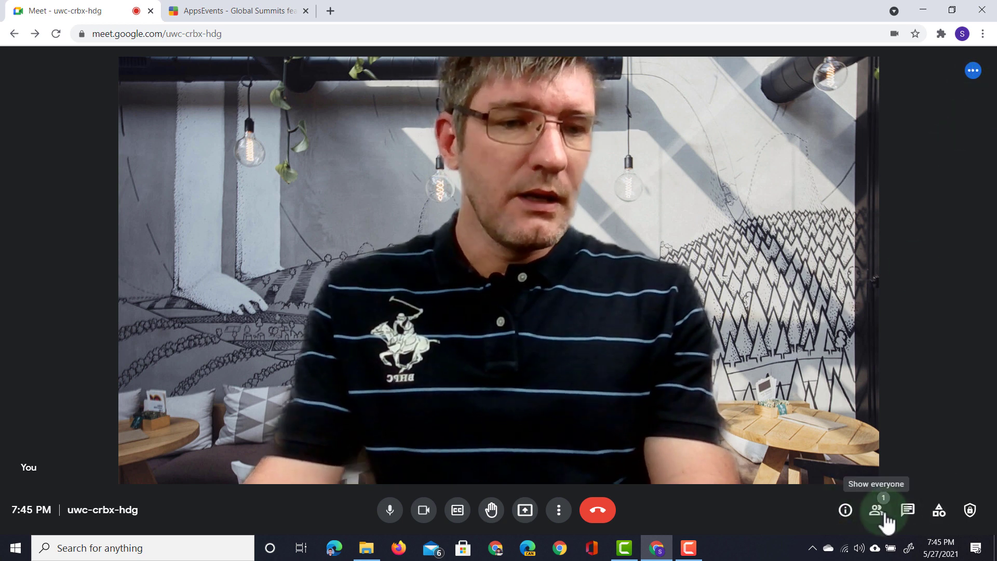
Step: Check the people list and in-call messages, then show breakout rooms, polls, Q&A and recording activities
{"action": "left_click", "coordinate": [876, 510]}
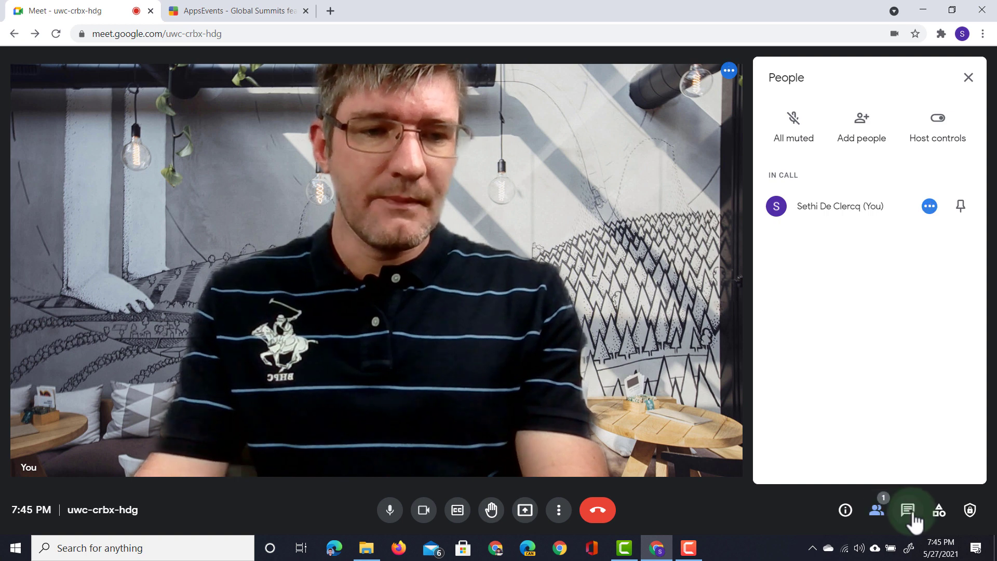
{"action": "left_click", "coordinate": [907, 509]}
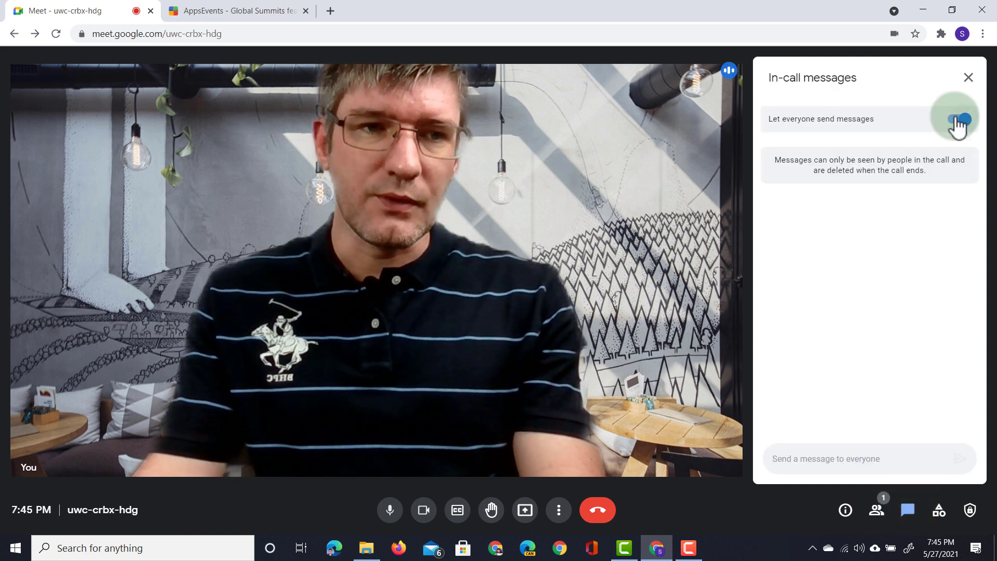
{"action": "left_click", "coordinate": [957, 119]}
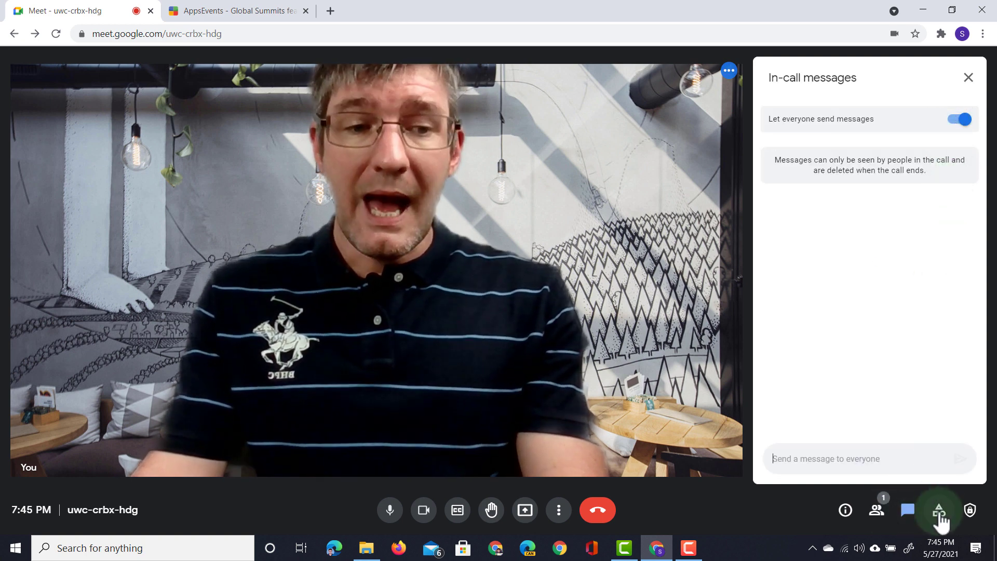
{"action": "left_click", "coordinate": [939, 510]}
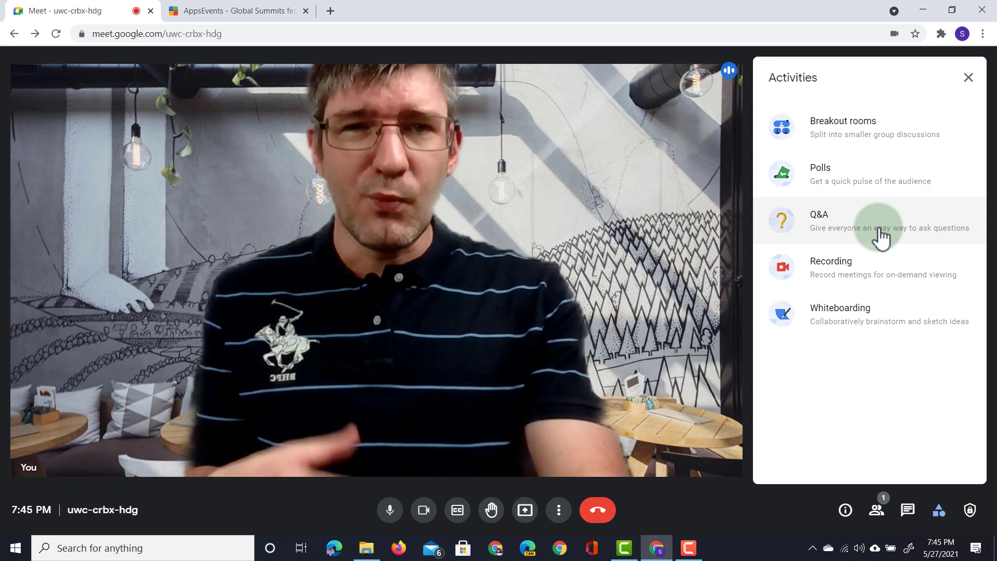
Step: Close Activities and share the AppsEvents browser tab with everyone in the call
{"action": "left_click", "coordinate": [967, 77]}
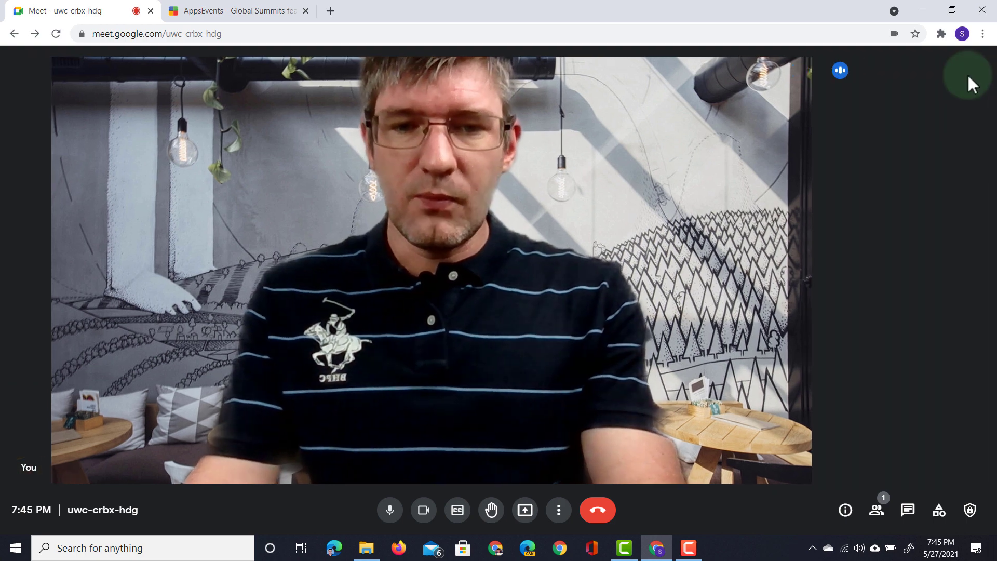
{"action": "left_click", "coordinate": [524, 509]}
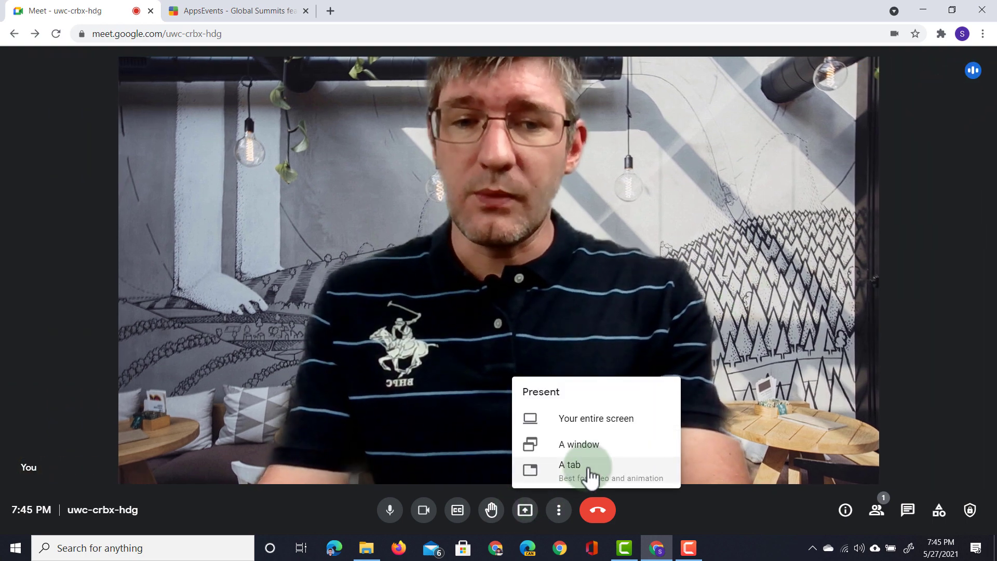
{"action": "left_click", "coordinate": [569, 465]}
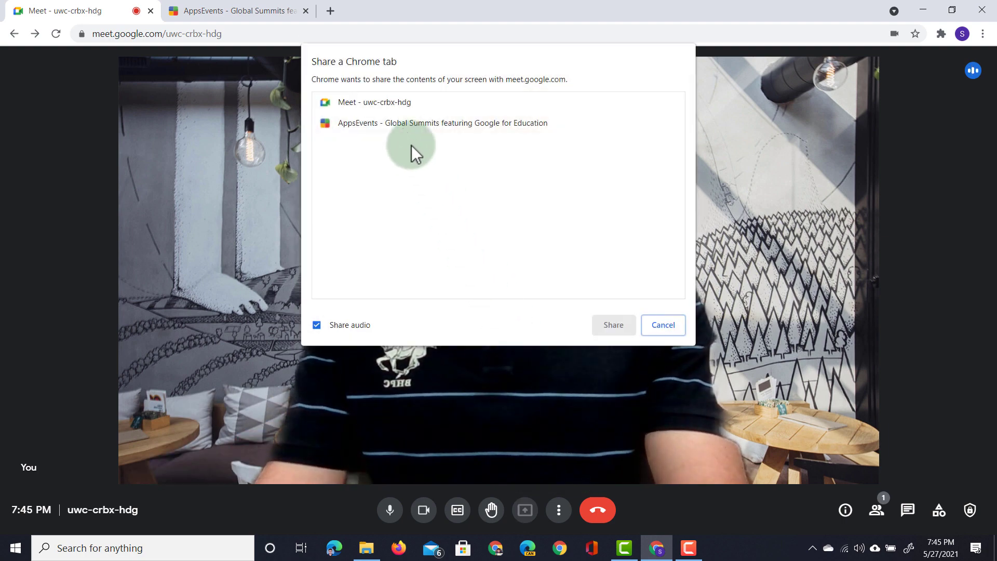
{"action": "left_click", "coordinate": [441, 123]}
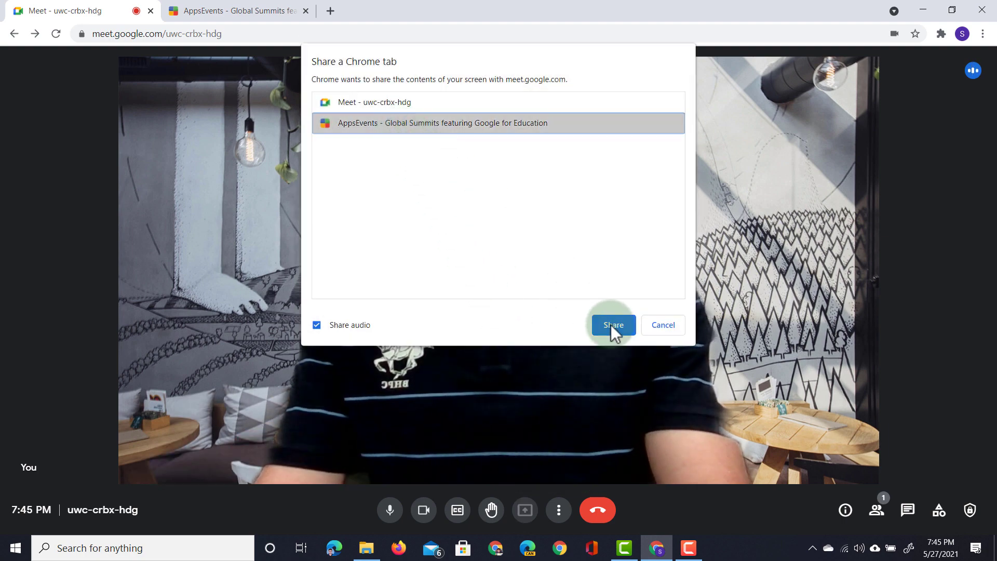
{"action": "left_click", "coordinate": [612, 325]}
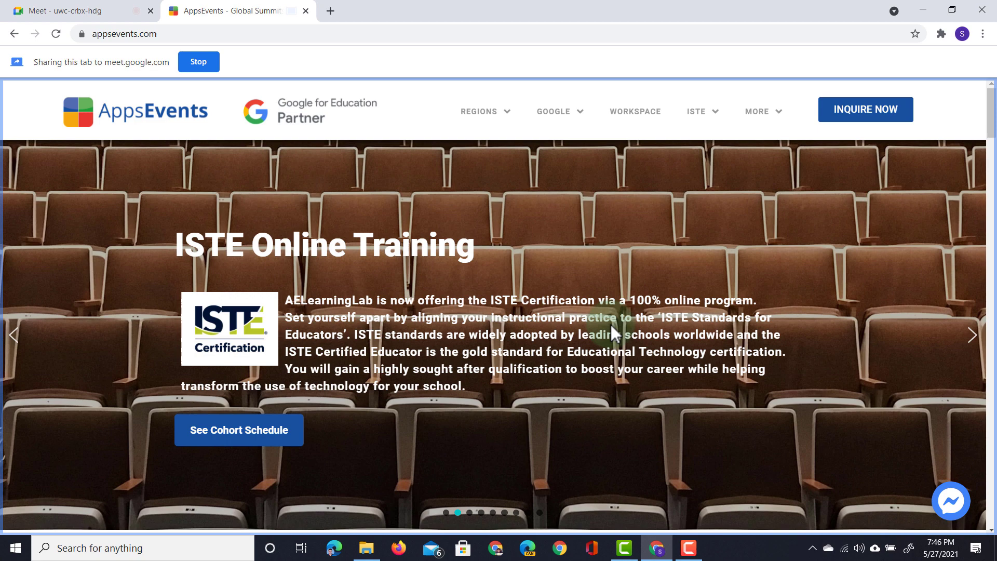
Step: Go back to the Meet tab to view the AppsEvents presentation and three joined students
{"action": "left_click", "coordinate": [82, 11]}
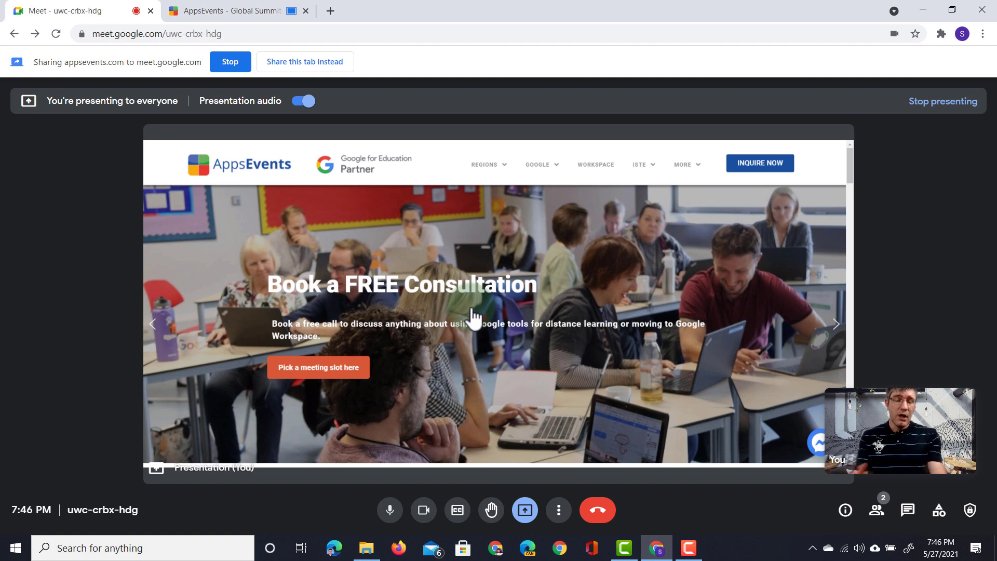
{"action": "left_click", "coordinate": [836, 324]}
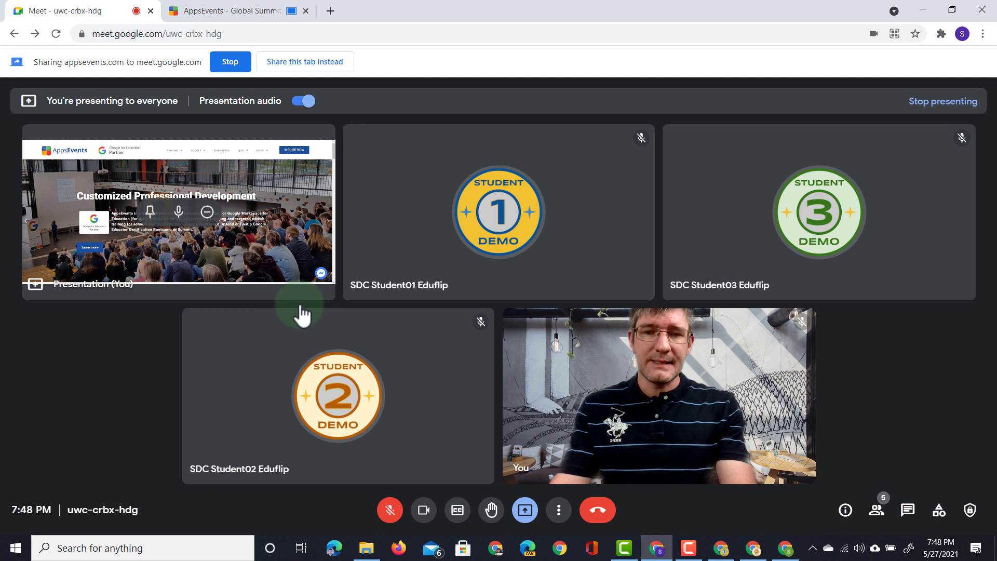
{"action": "mouse_move", "coordinate": [756, 204]}
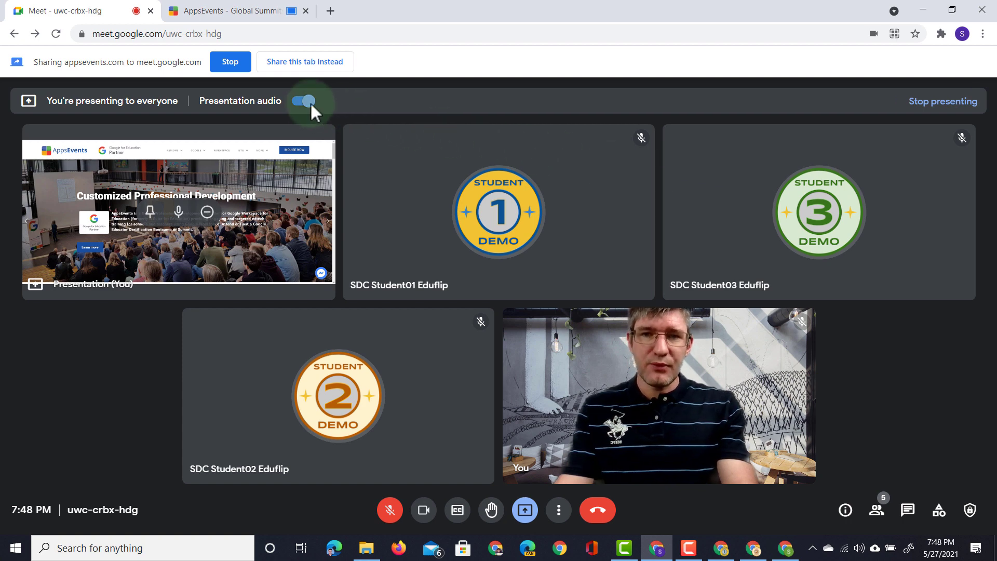
{"action": "left_click", "coordinate": [301, 100]}
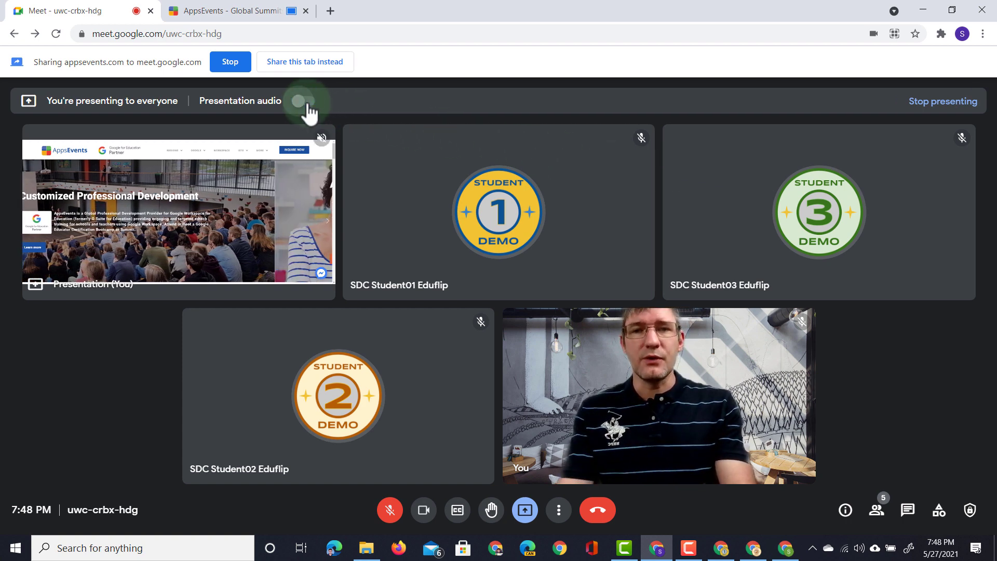
{"action": "left_click", "coordinate": [304, 101]}
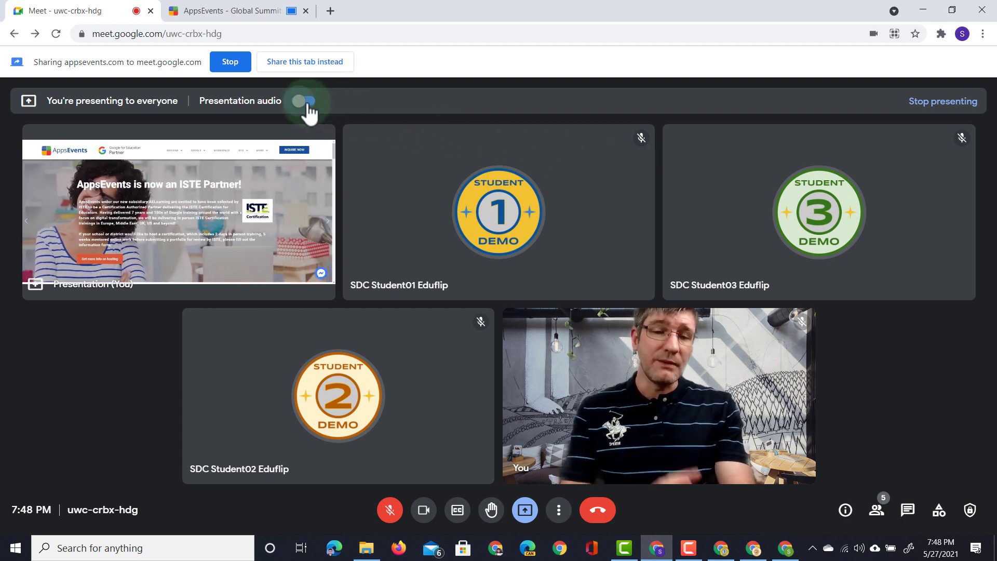
{"action": "left_click", "coordinate": [306, 100]}
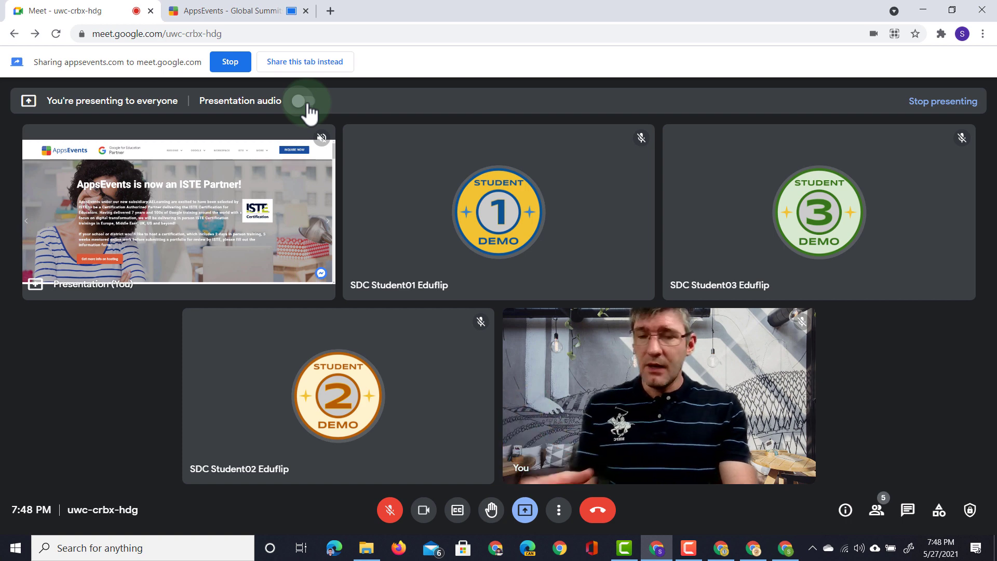
{"action": "left_click", "coordinate": [303, 100]}
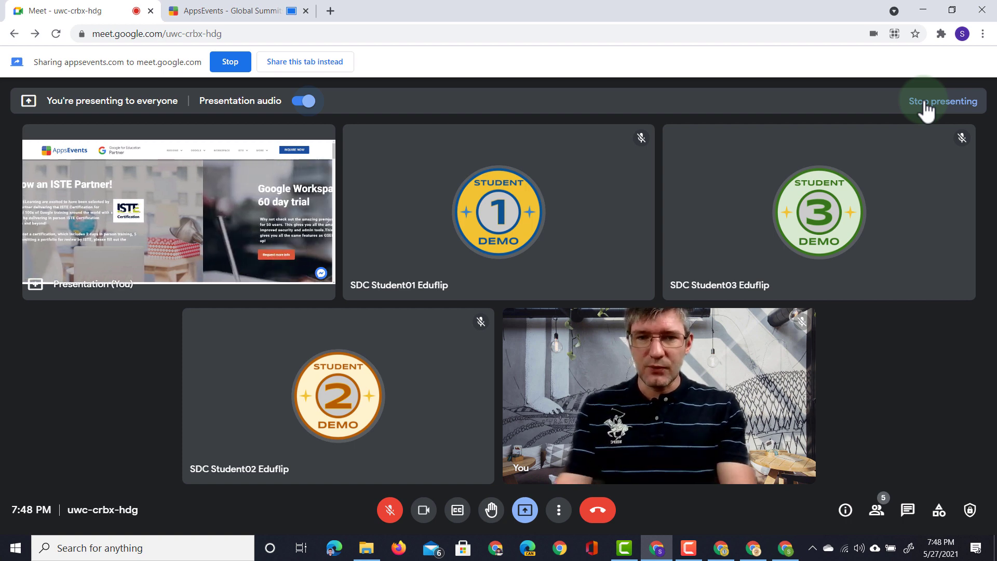
{"action": "left_click", "coordinate": [942, 101]}
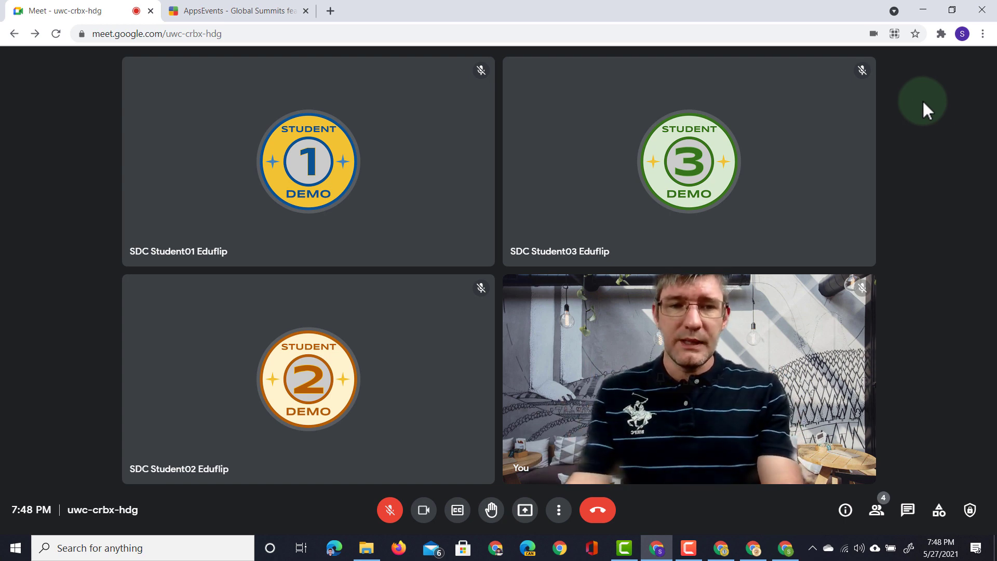
{"action": "mouse_move", "coordinate": [688, 379]}
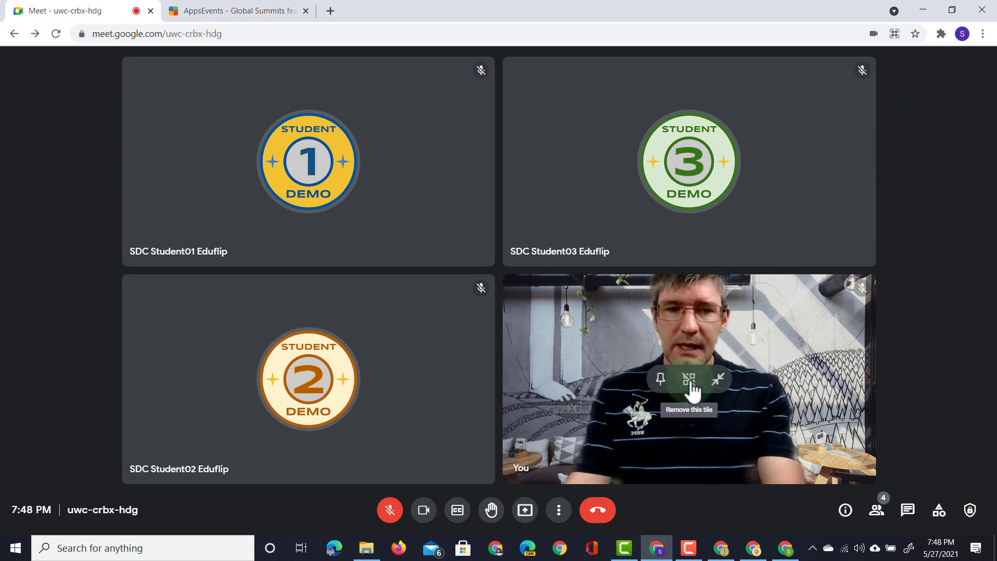
Step: Remove your own video tile from the grid, leaving the three student tiles
{"action": "left_click", "coordinate": [717, 379]}
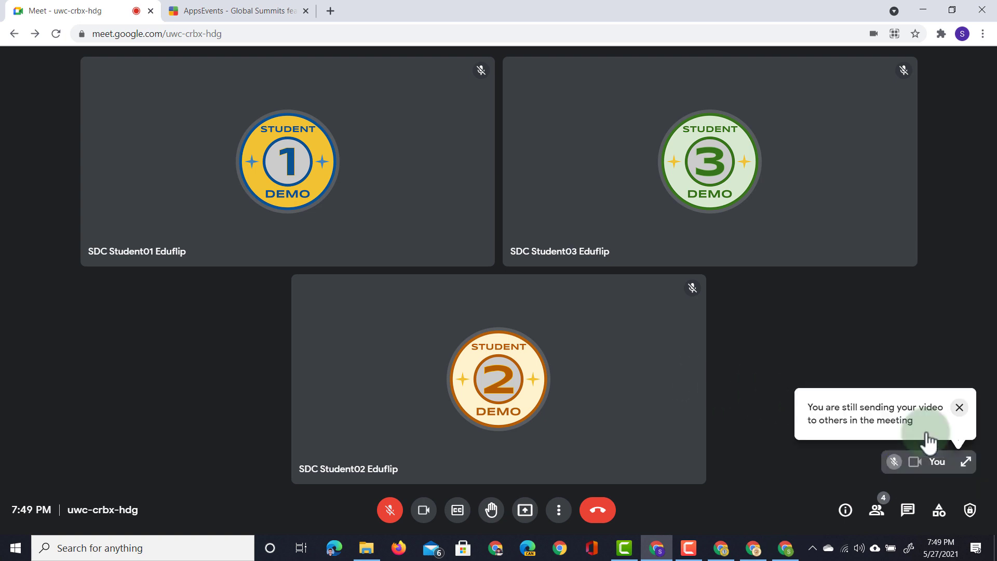
{"action": "mouse_move", "coordinate": [947, 461]}
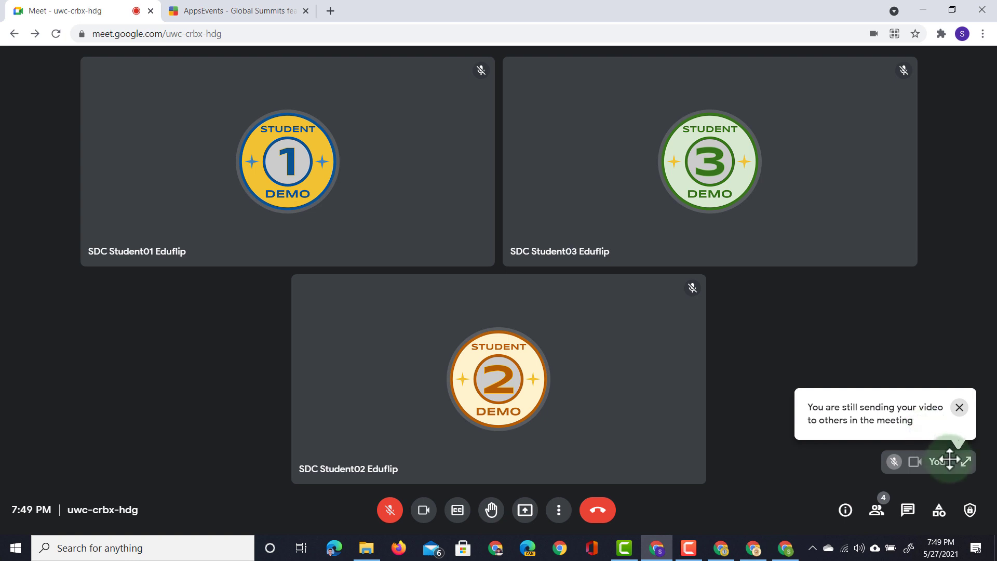